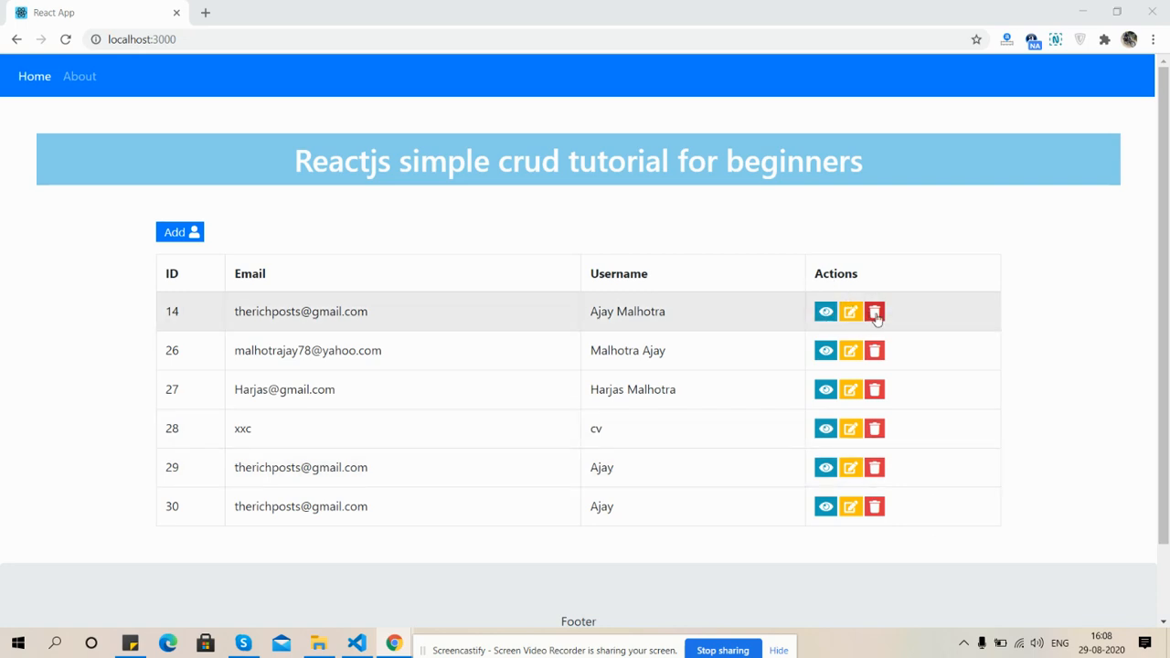
mouse_move(825, 312)
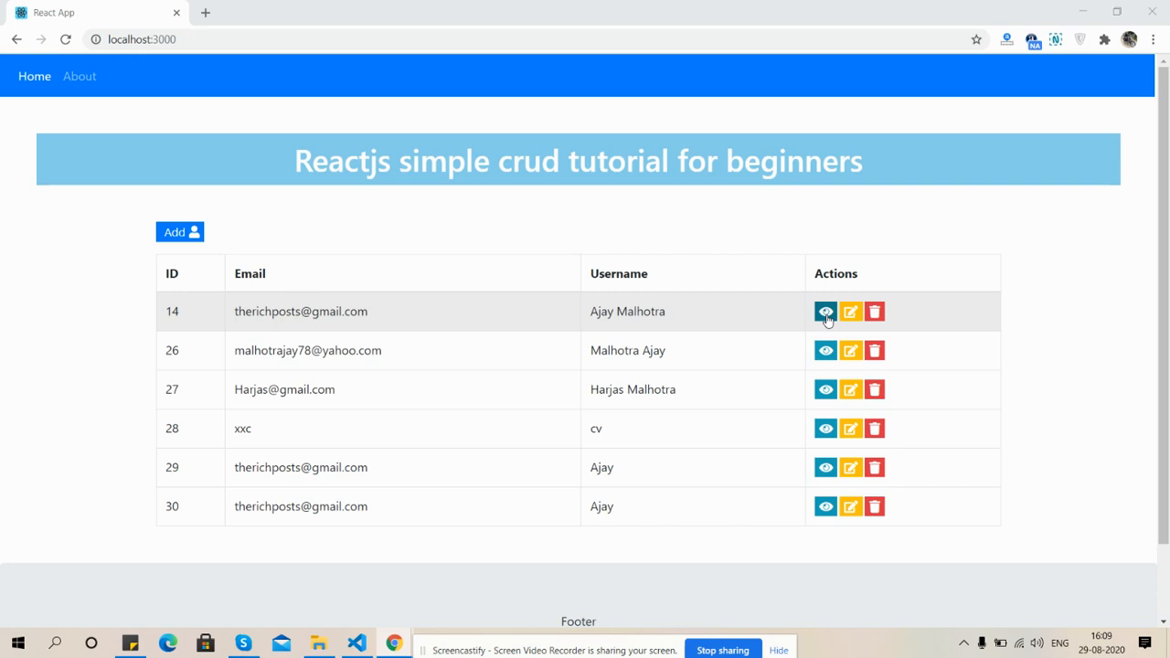
left_click(825, 311)
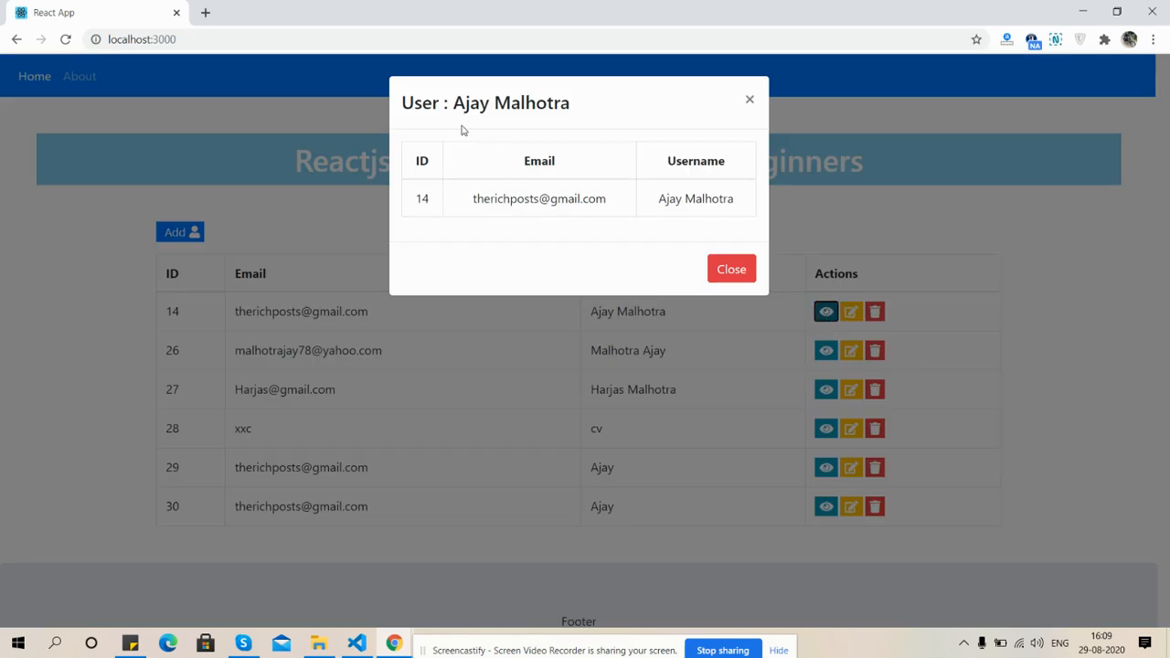
mouse_move(427, 194)
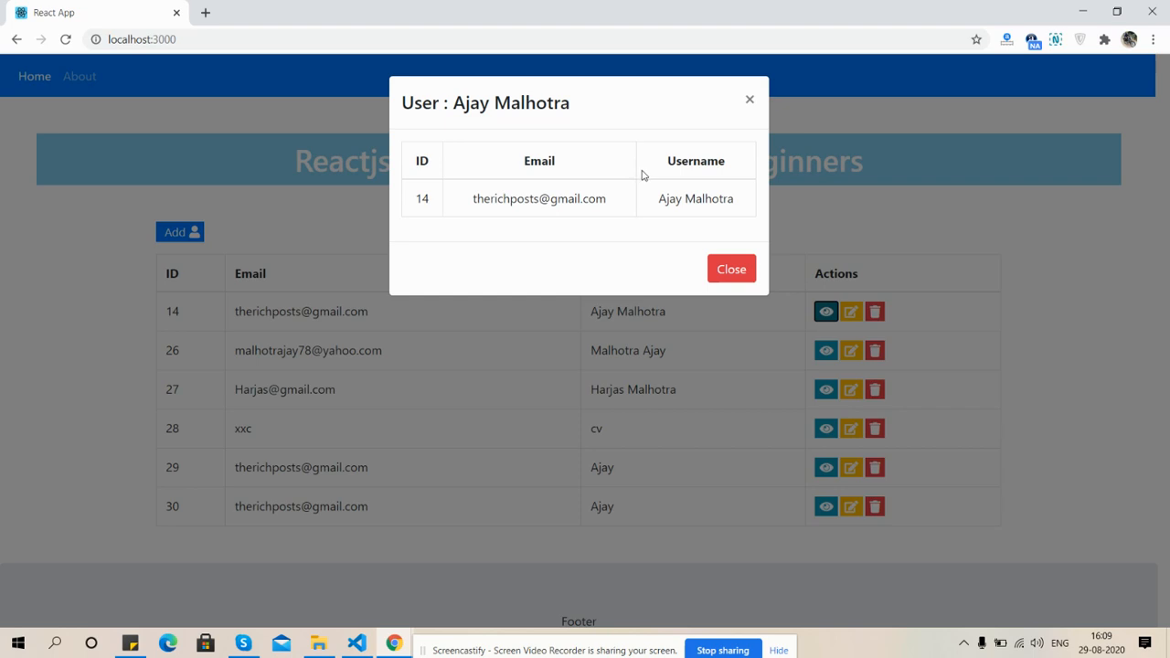
left_click(730, 267)
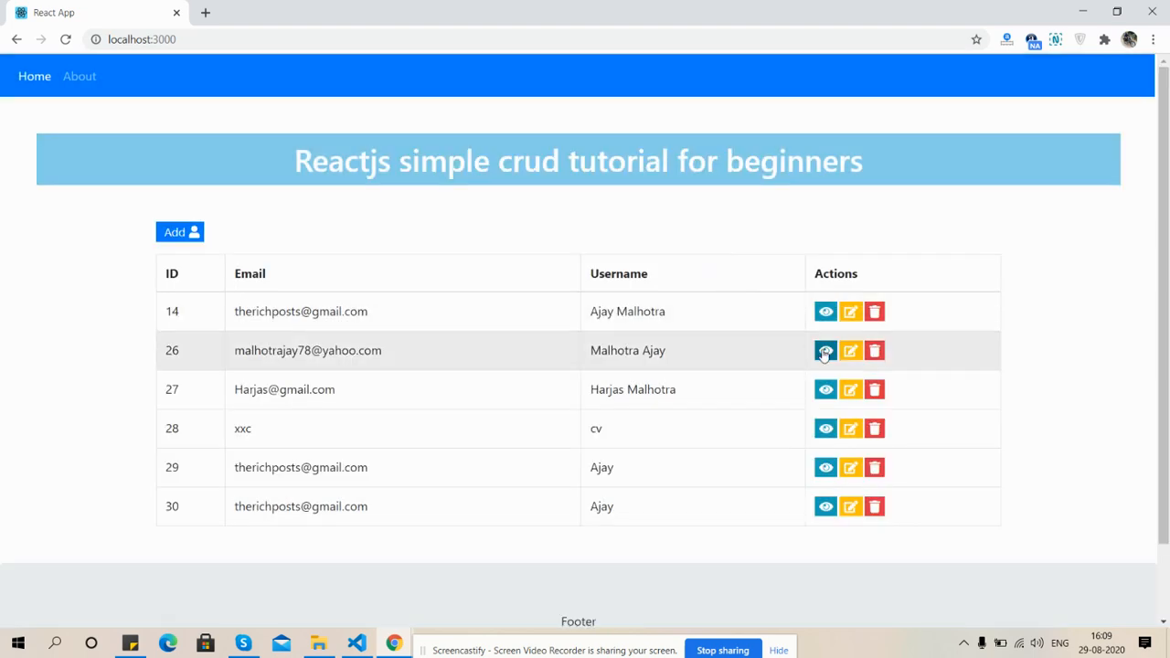
left_click(825, 350)
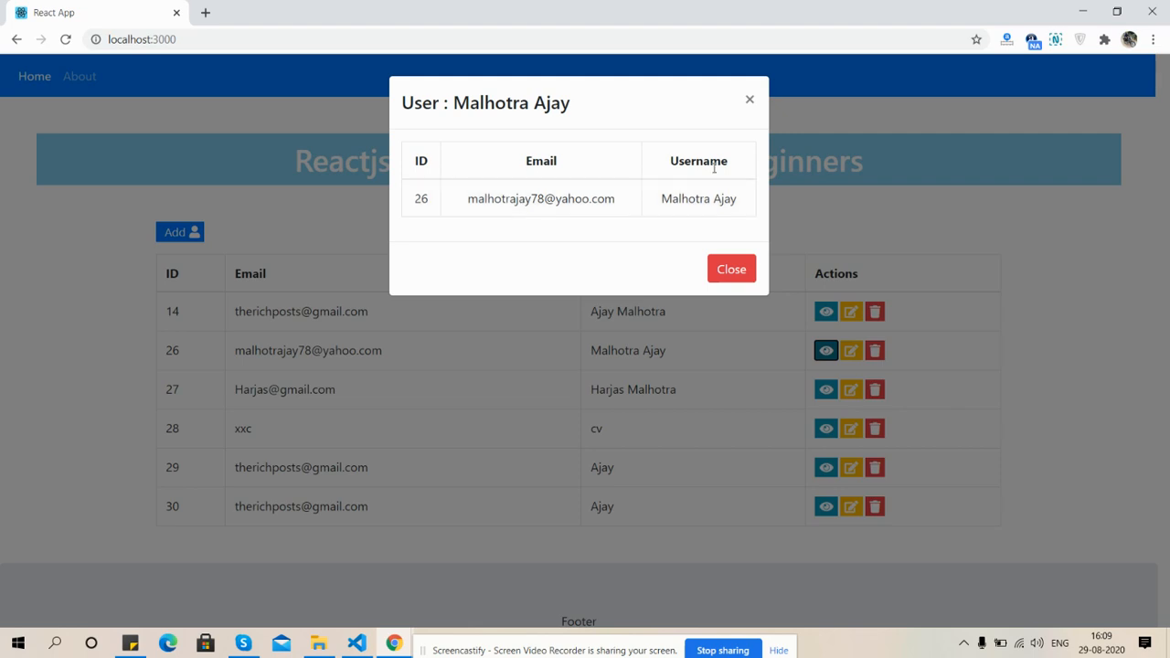
left_click(730, 269)
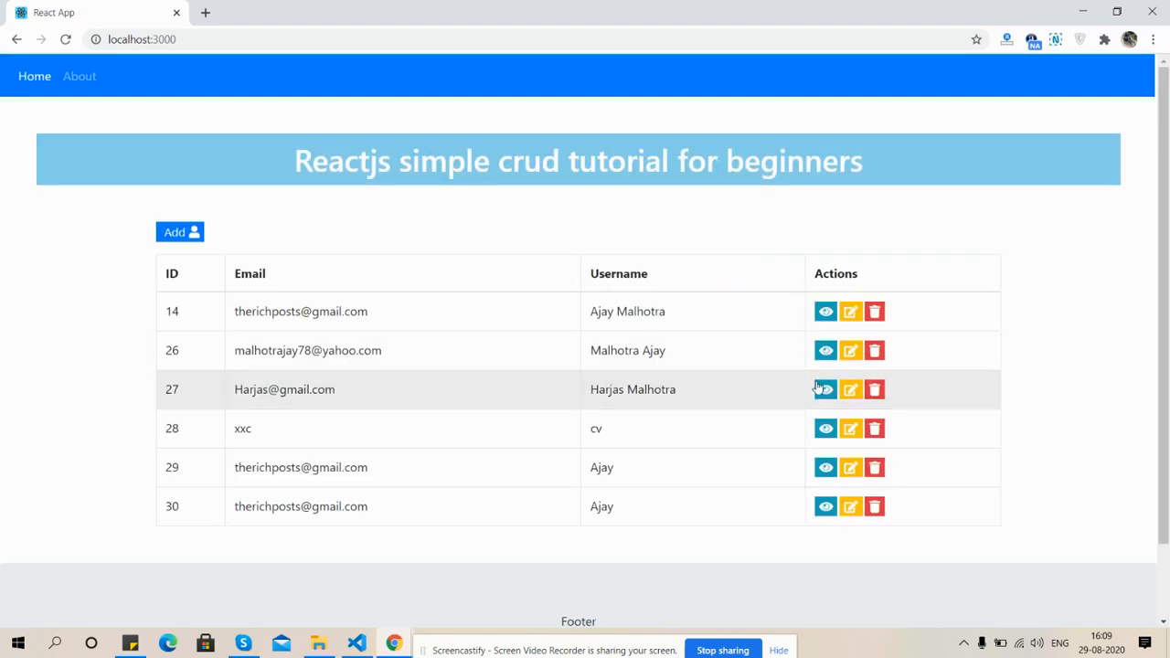
left_click(825, 389)
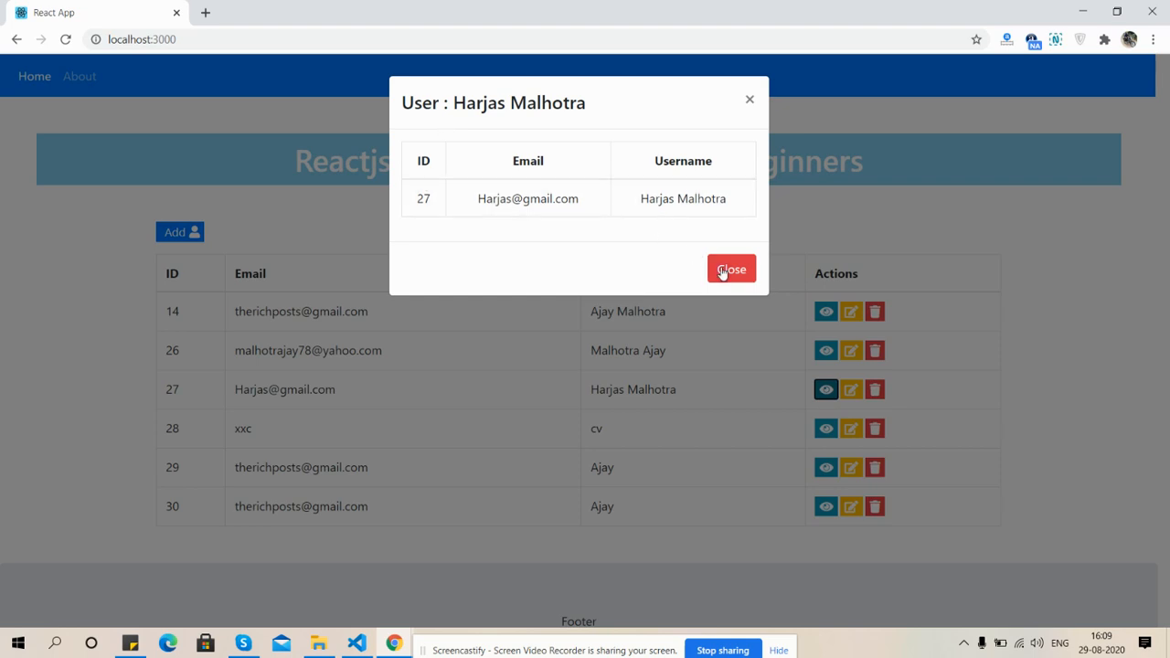
left_click(731, 269)
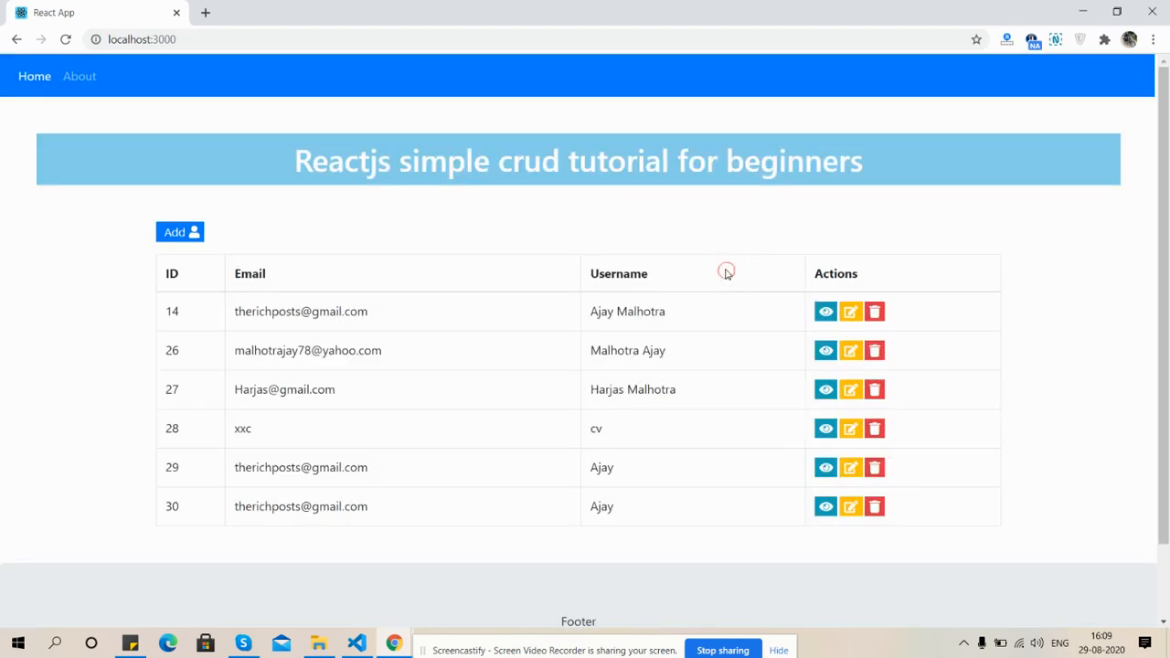
left_click(824, 467)
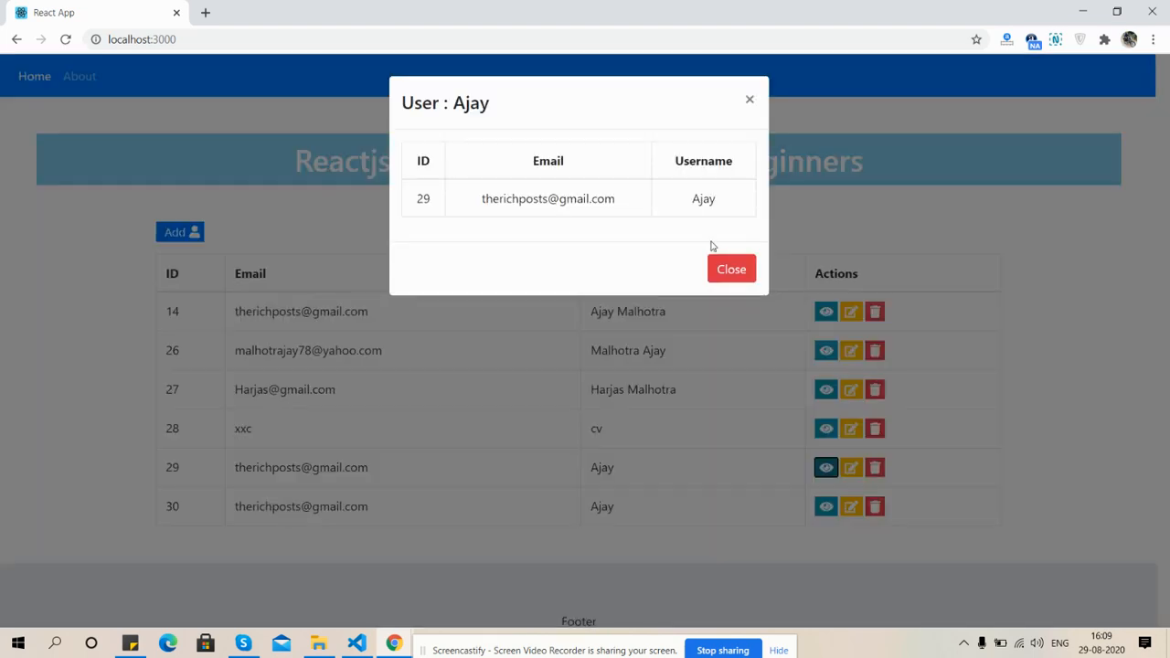
left_click(730, 268)
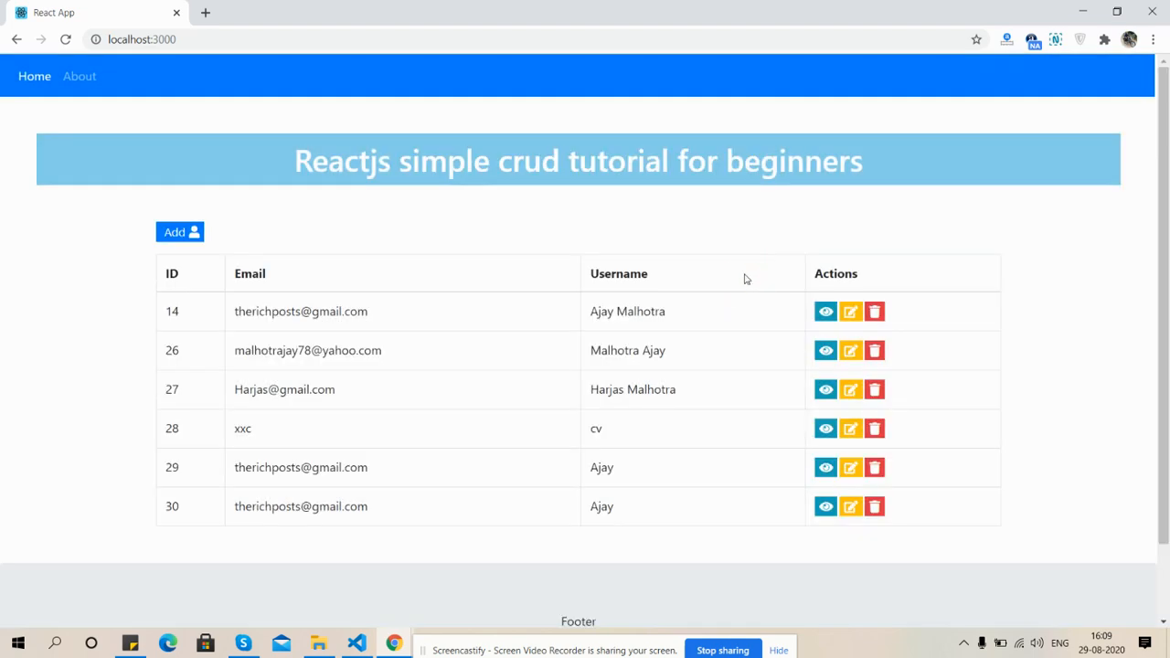
left_click(825, 388)
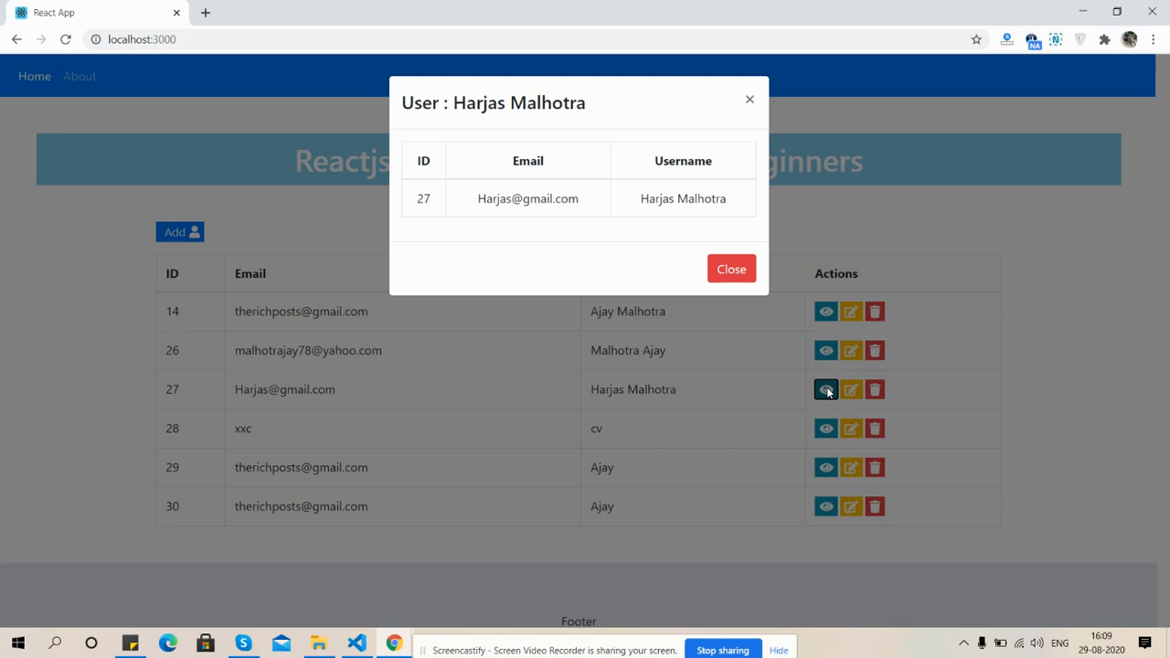
mouse_move(828, 390)
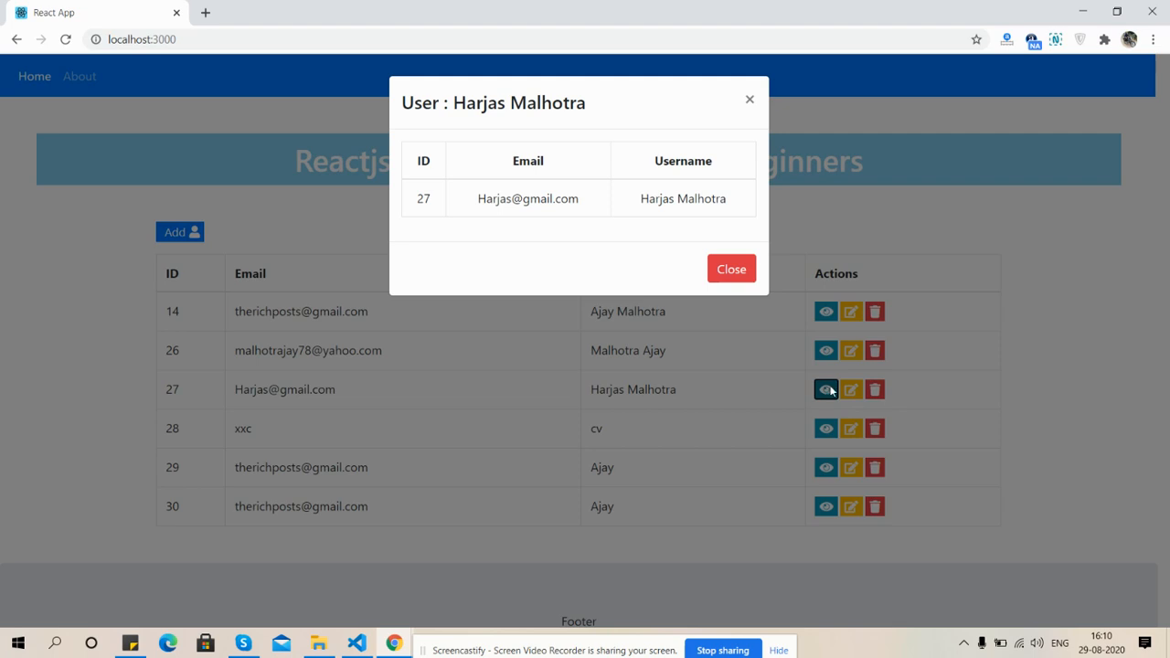